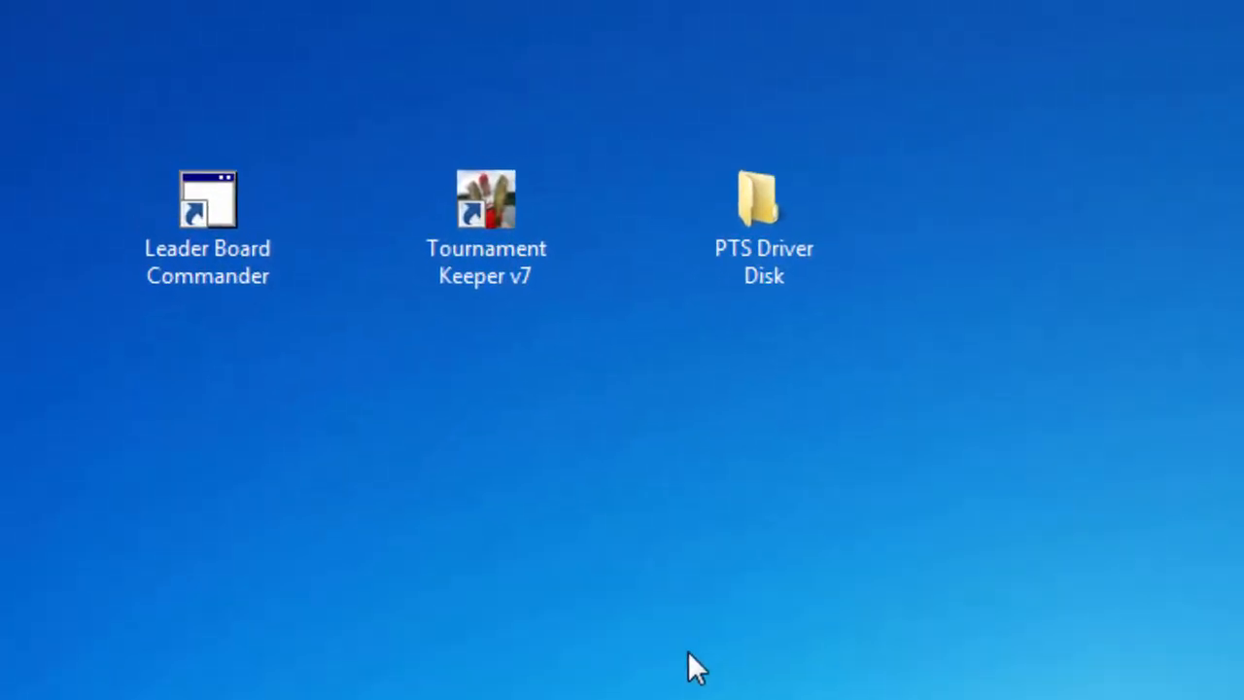
Launch Tournament Keeper v7 from its desktop shortcut.
left_click(485, 199)
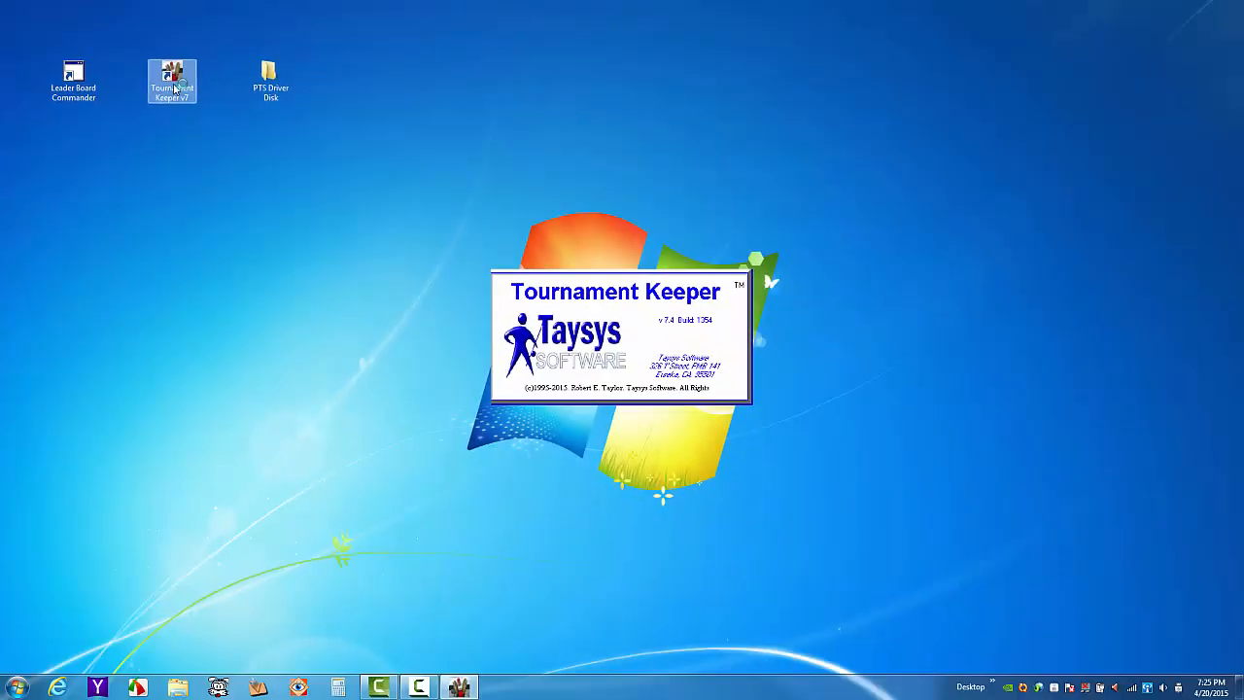
double_click(171, 80)
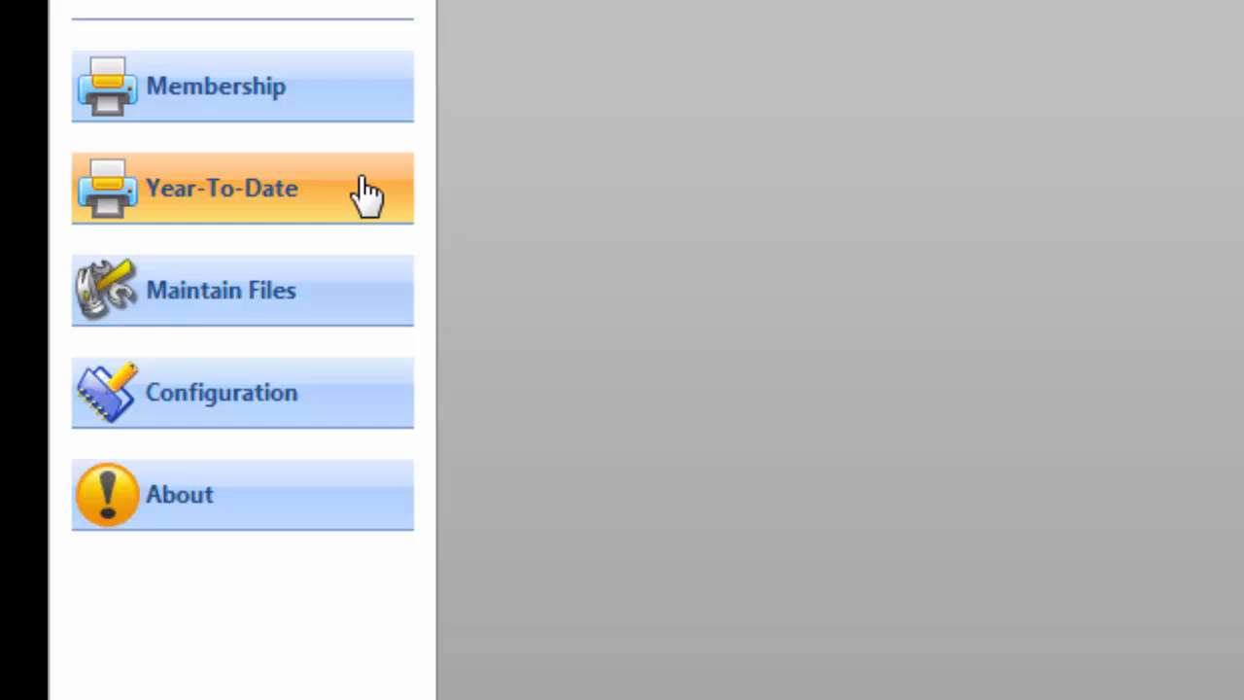
mouse_move(267, 394)
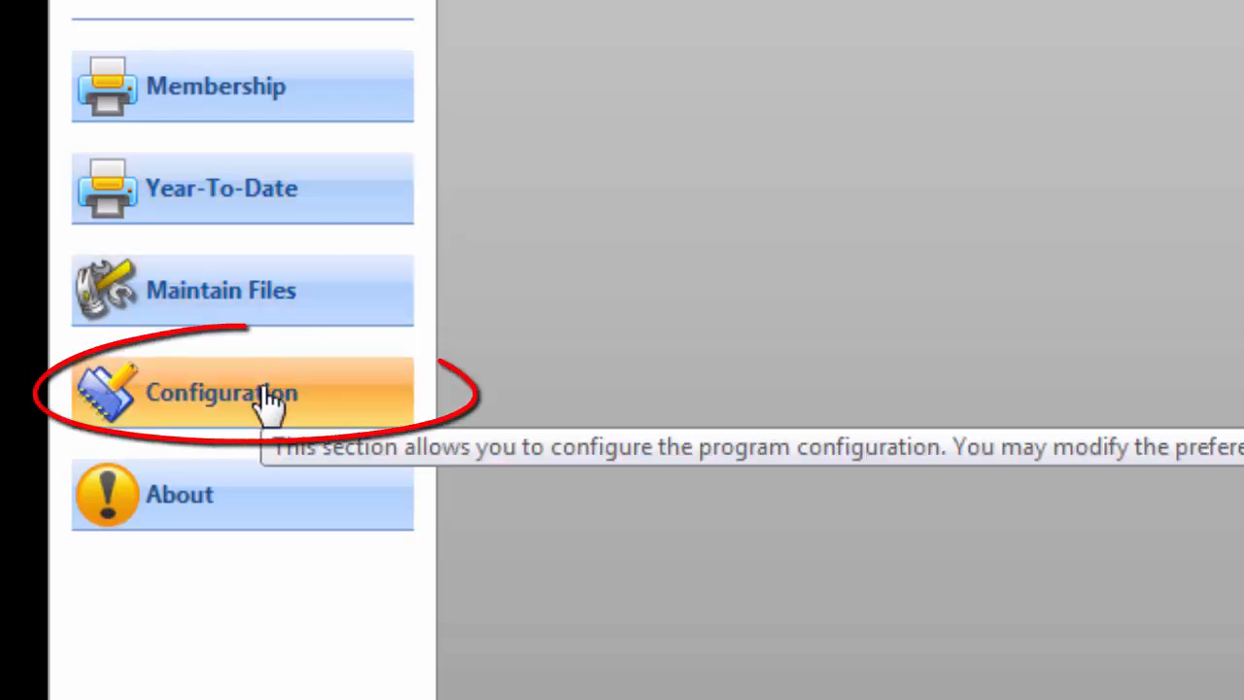
Open Division Preferences from the Configuration section of the sidebar.
left_click(243, 392)
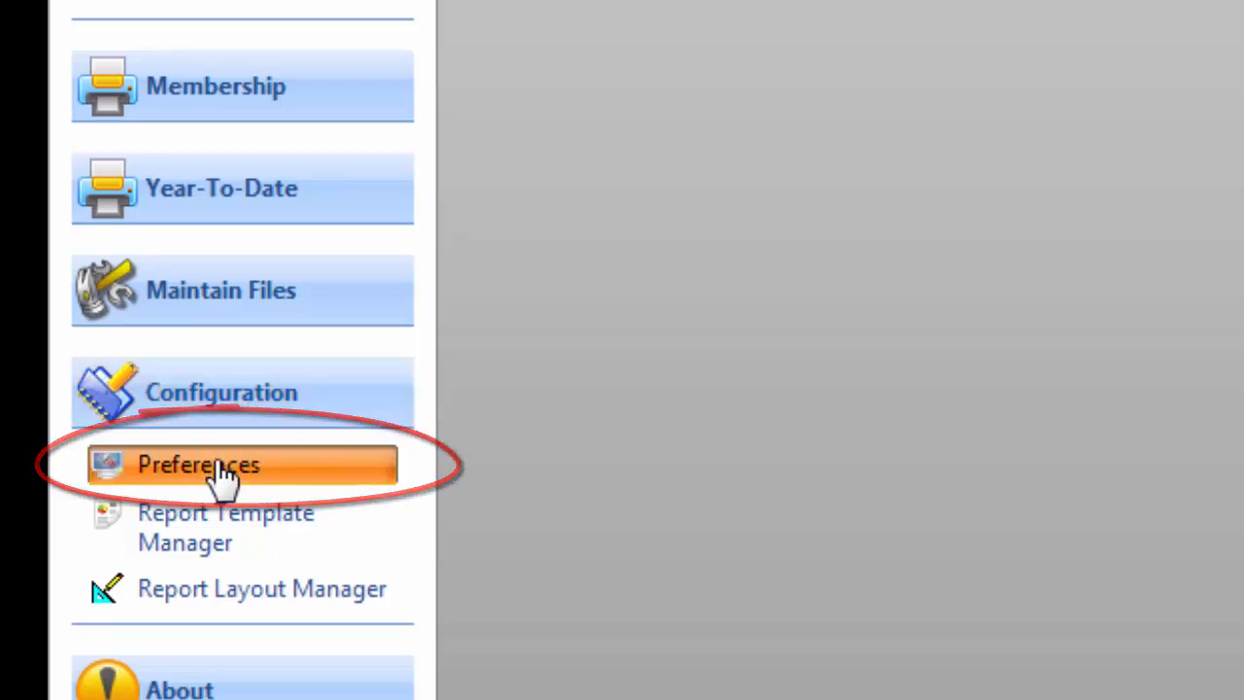
left_click(198, 465)
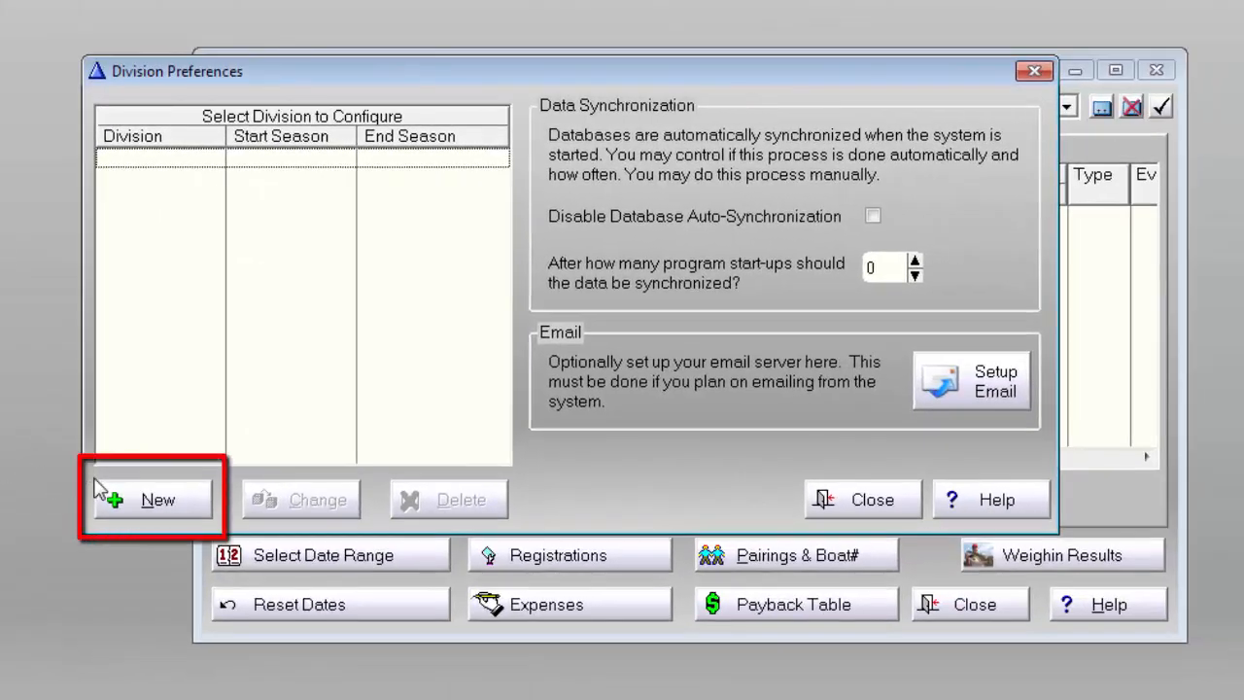
Create a new division and set its Pro Tournament scale port to Com5.
left_click(158, 499)
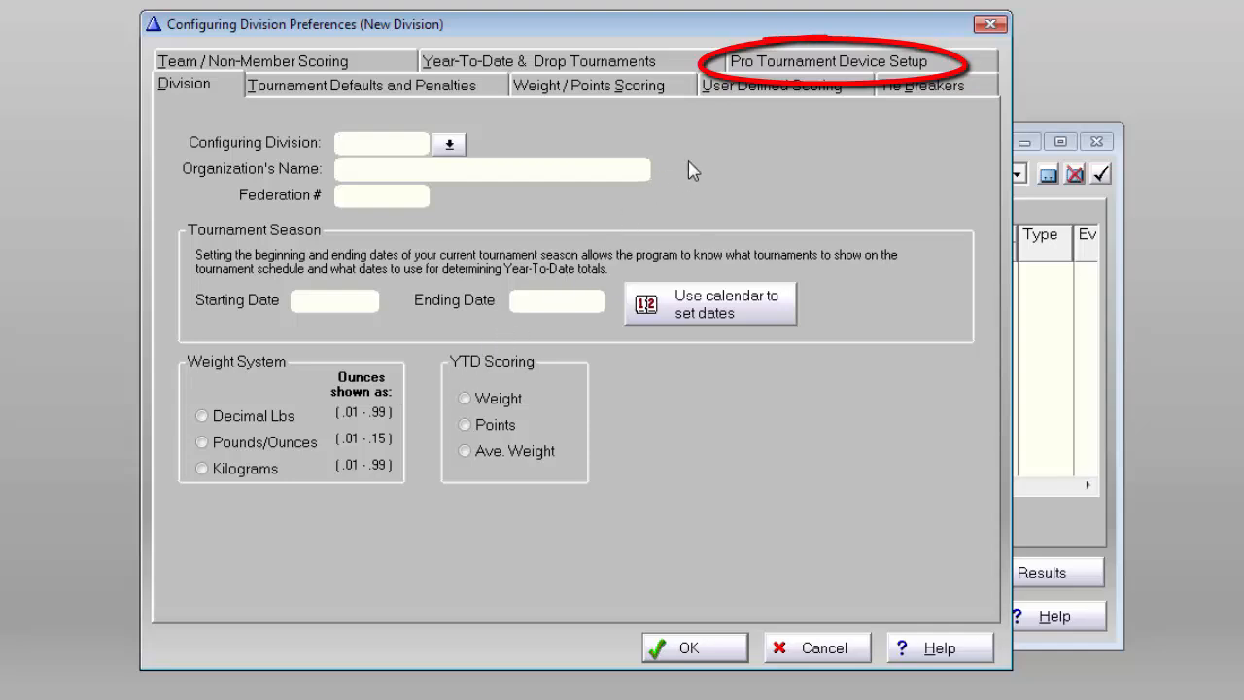
mouse_move(811, 69)
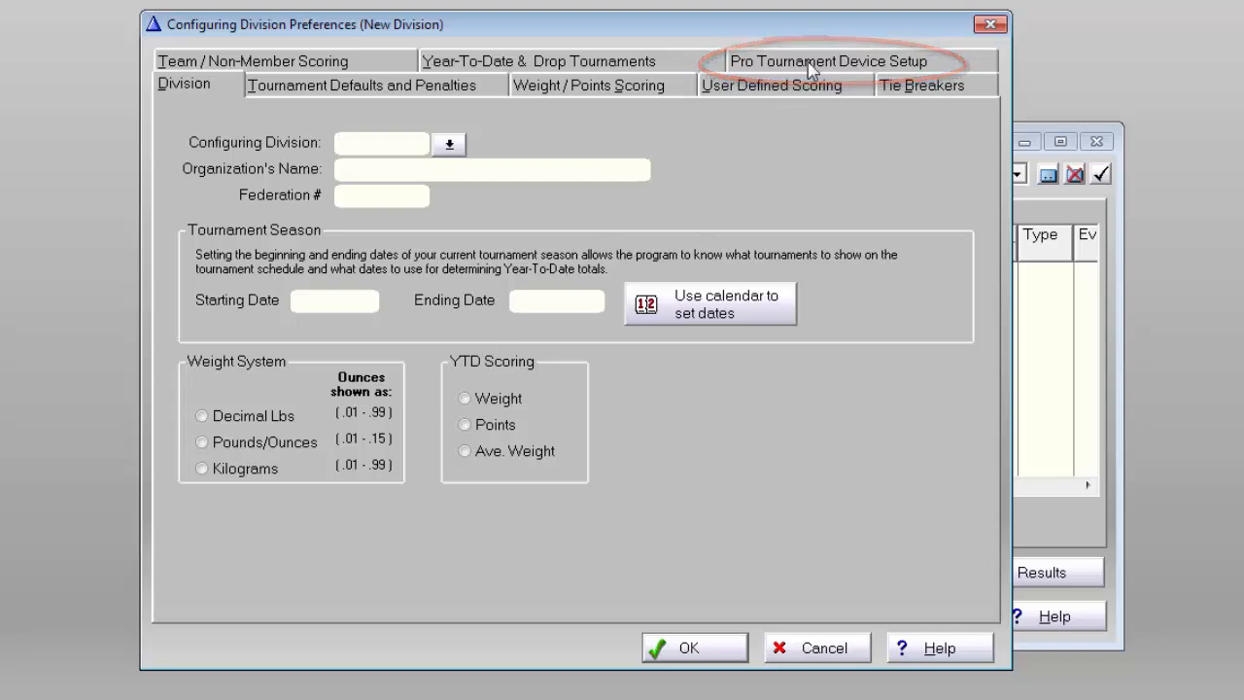
left_click(827, 60)
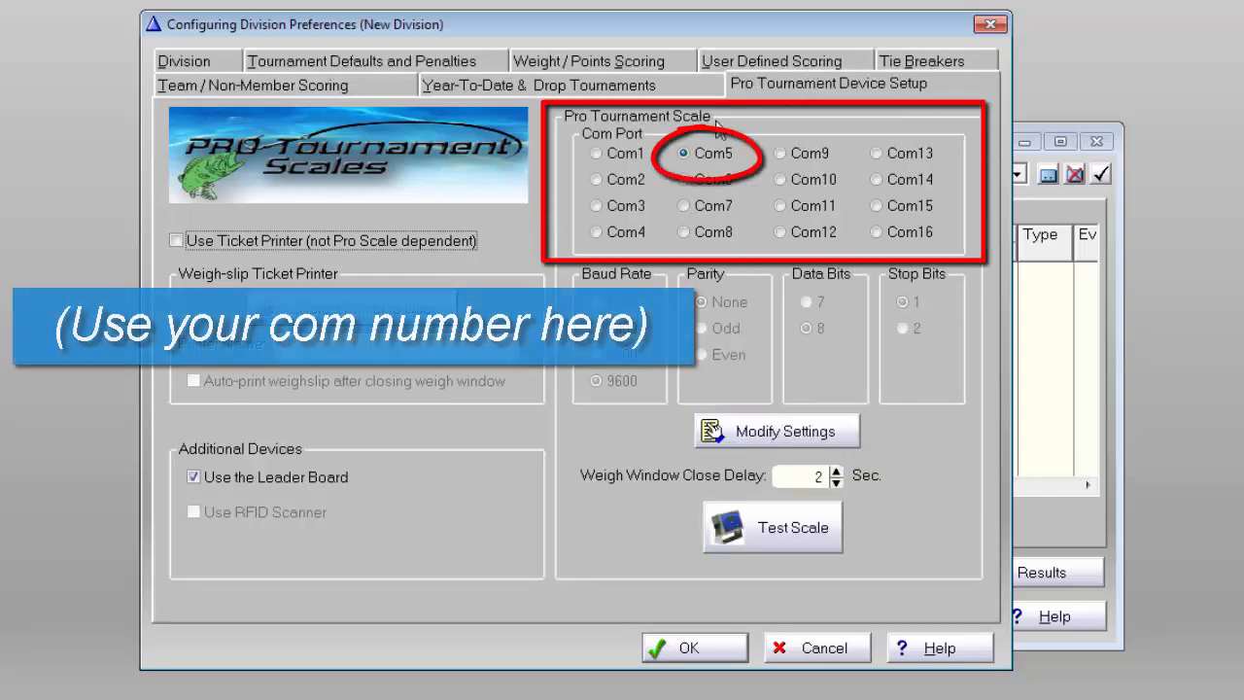
left_click(685, 152)
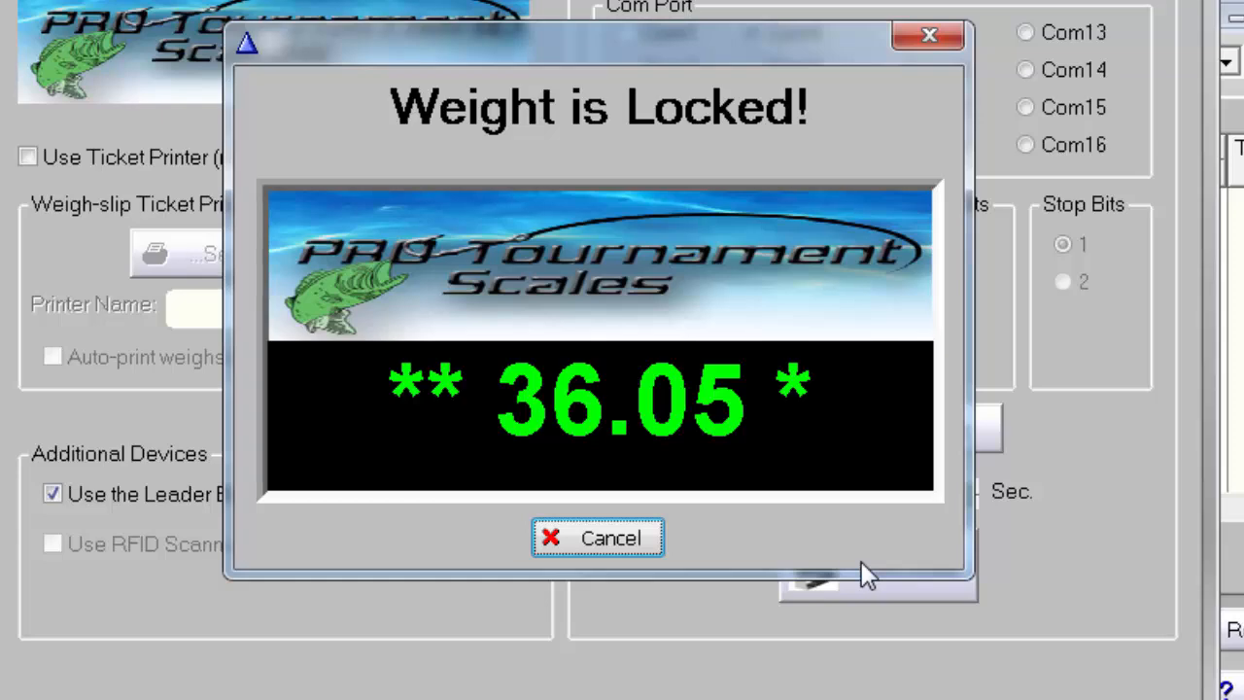
Close the scale test once the weight locks at 36.05.
left_click(596, 538)
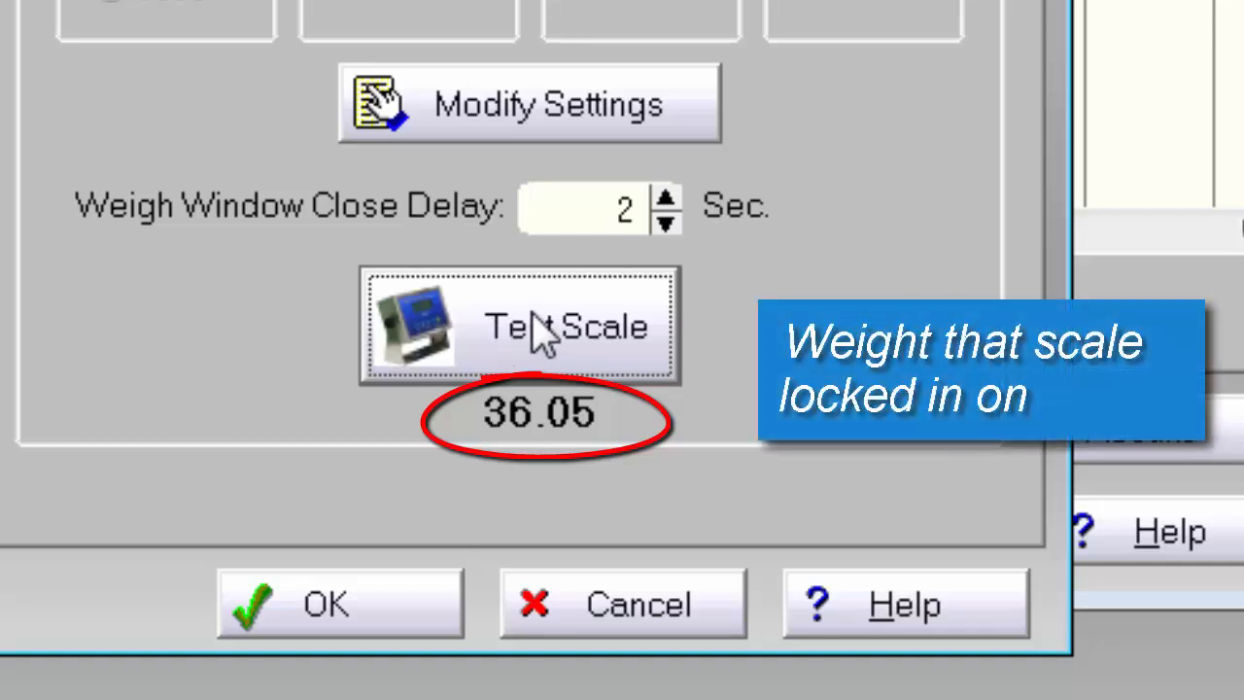
mouse_move(592, 471)
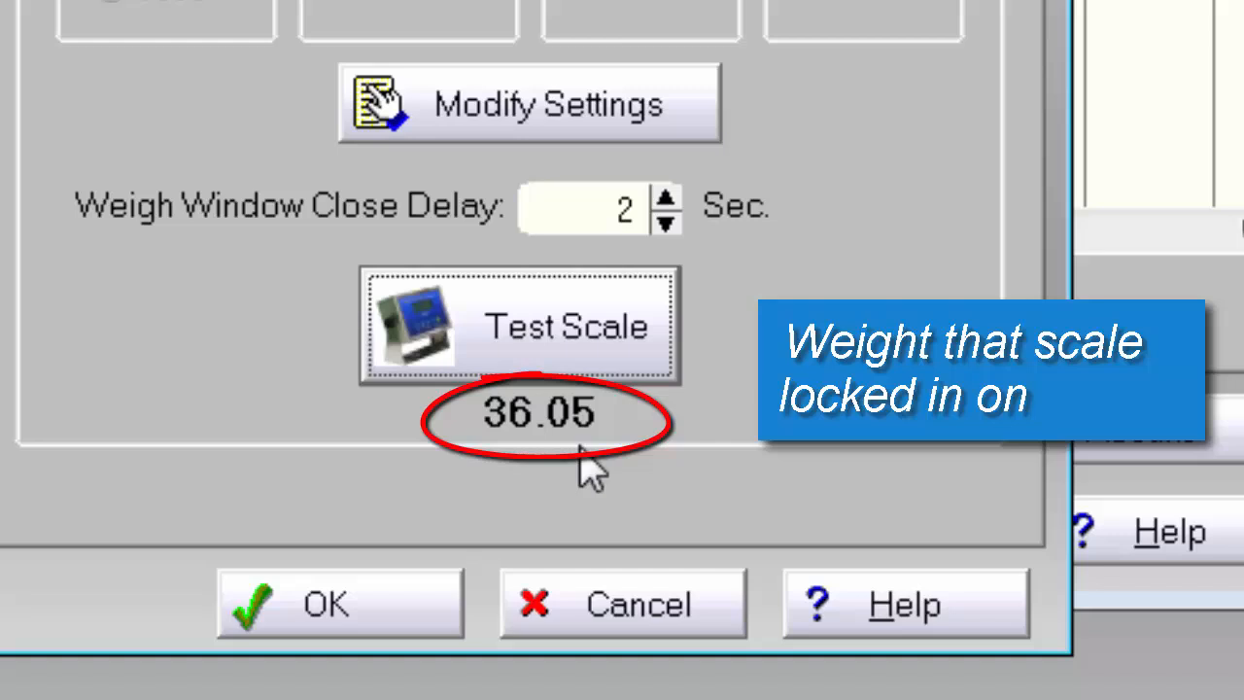